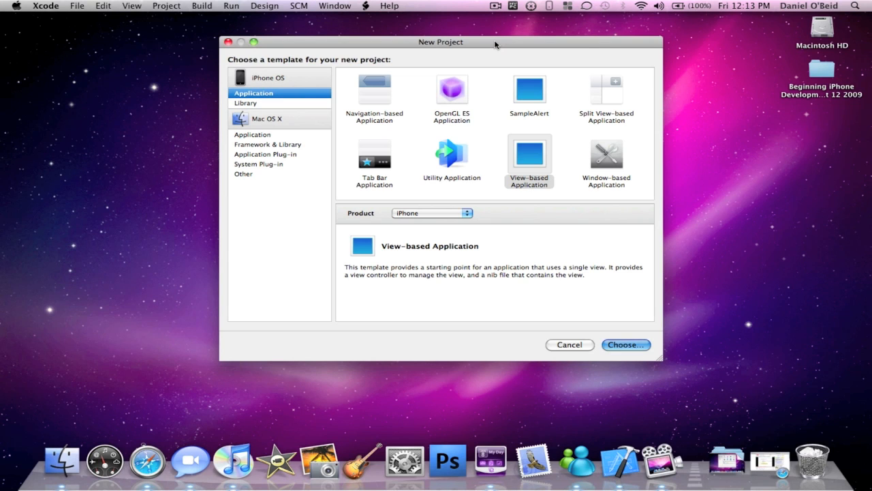
# Step: Create a View-based Application project named 'Lanscape' saved in Documents
pyautogui.click(624, 344)
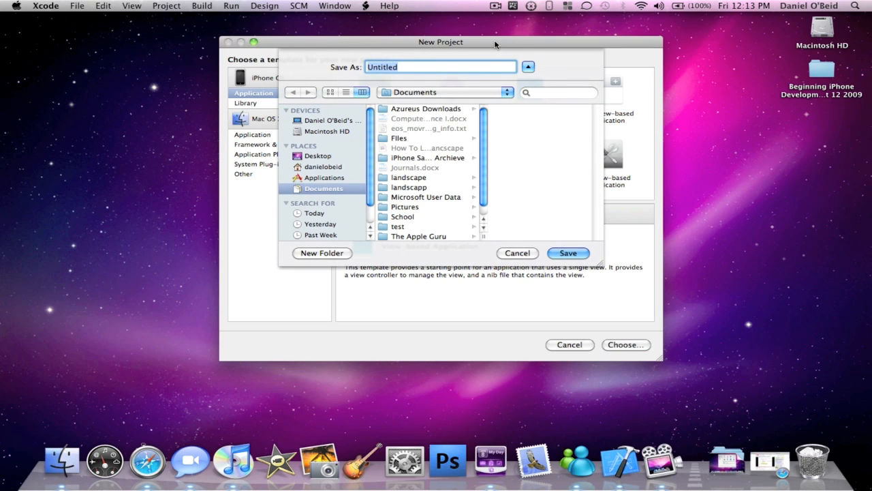
pyautogui.write('Lans')
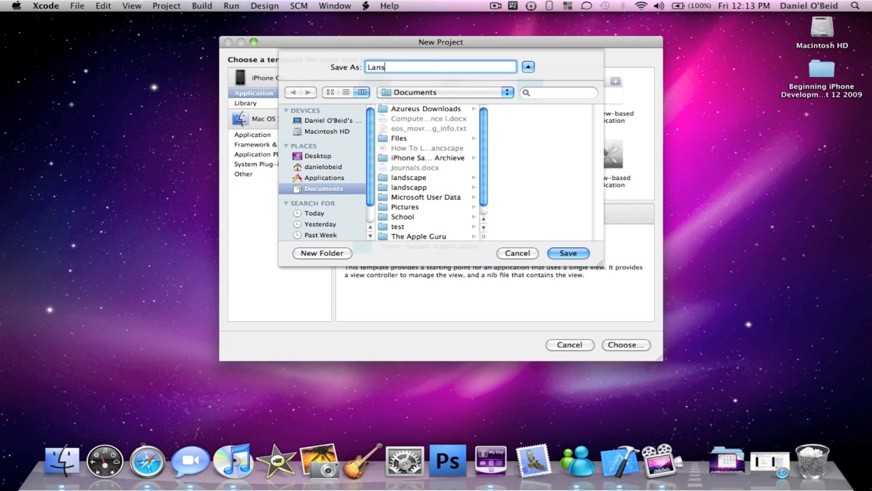
pyautogui.write('ca')
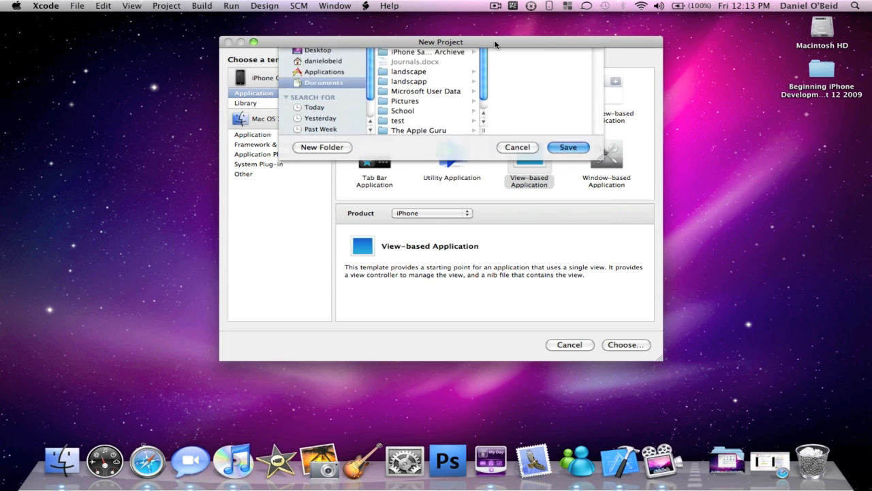
pyautogui.click(567, 147)
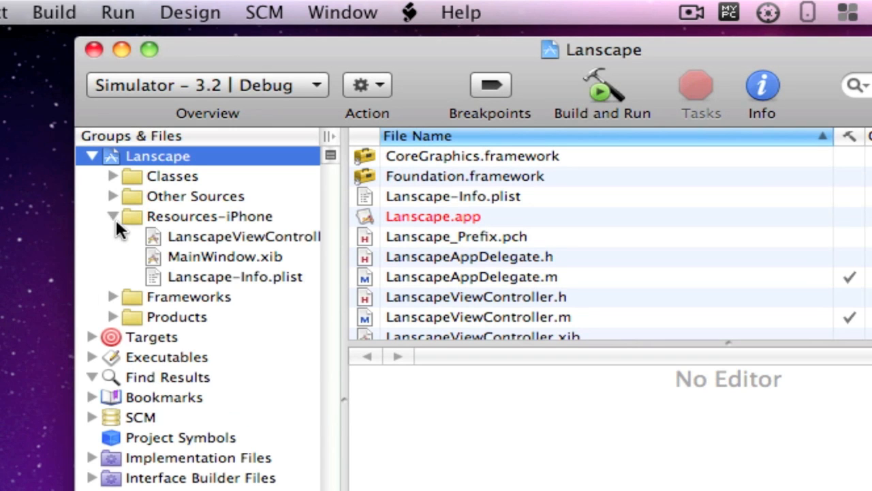
pyautogui.moveTo(204, 283)
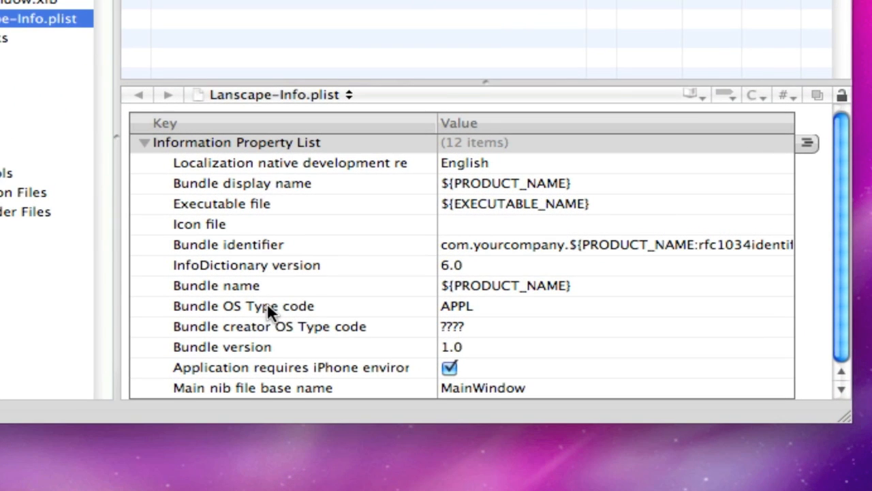
# Step: Add a UIStatusBarHidden key row to Lanscape-Info.plist, value left unchecked
pyautogui.rightClick(270, 306)
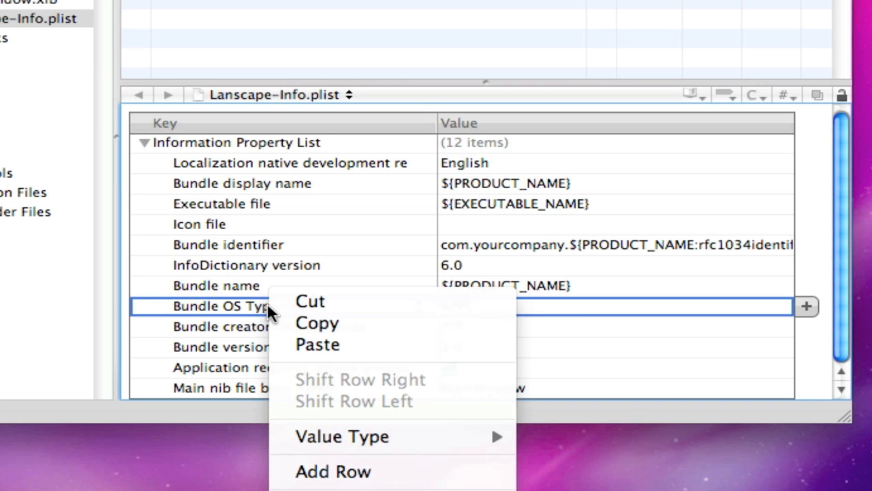
pyautogui.moveTo(333, 472)
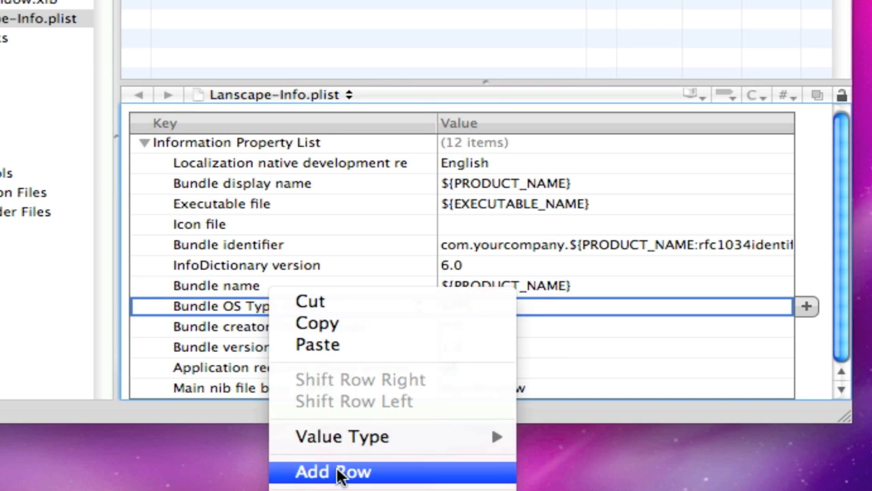
pyautogui.click(332, 472)
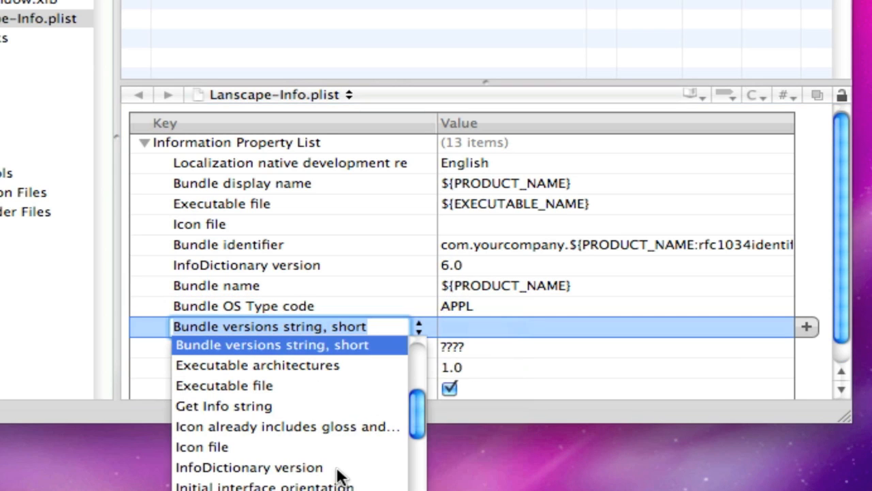
pyautogui.write('UI')
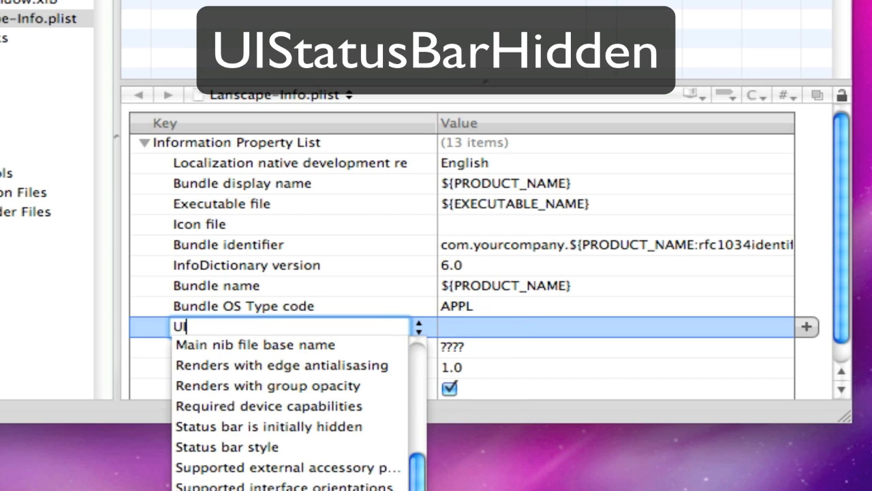
pyautogui.write('Statu')
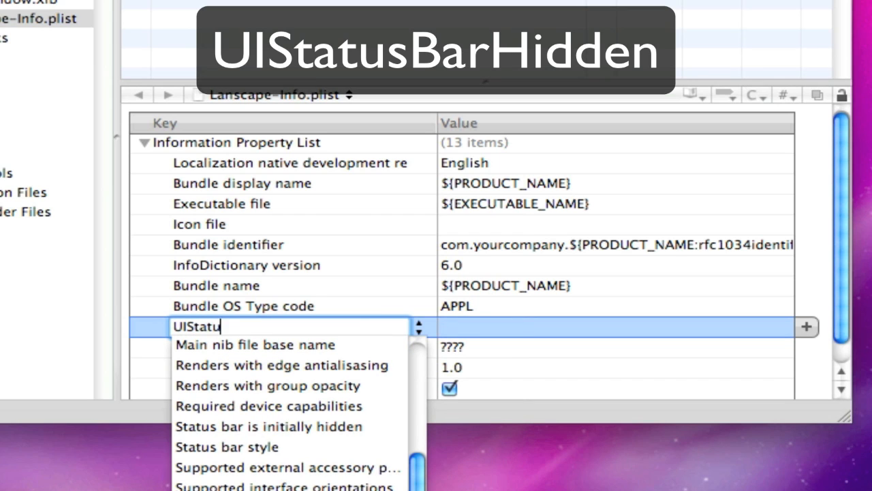
pyautogui.write('sBarHidden')
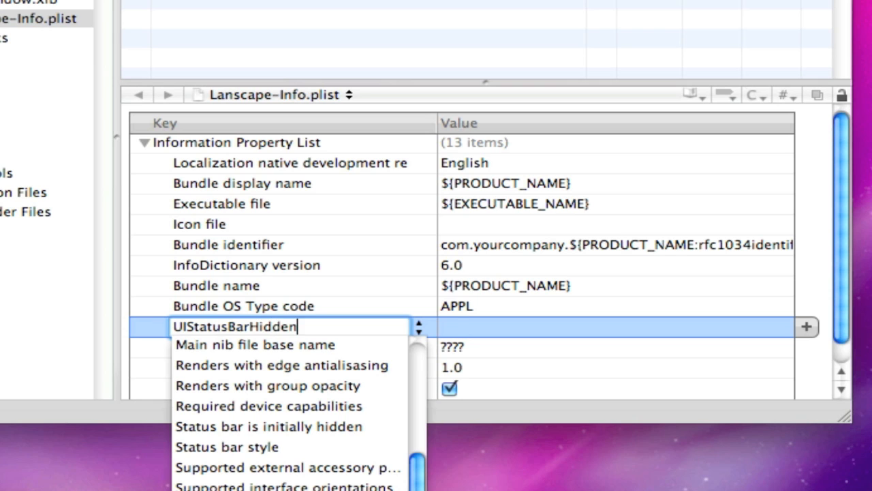
pyautogui.click(267, 425)
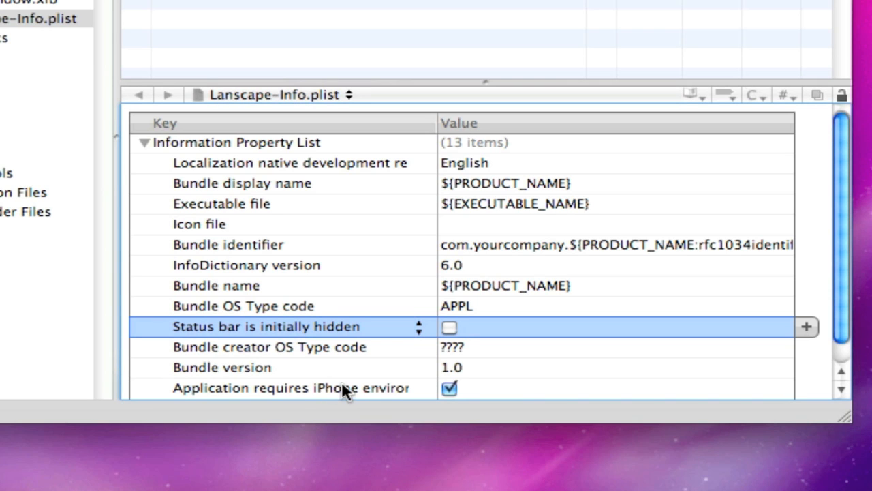
pyautogui.moveTo(202, 341)
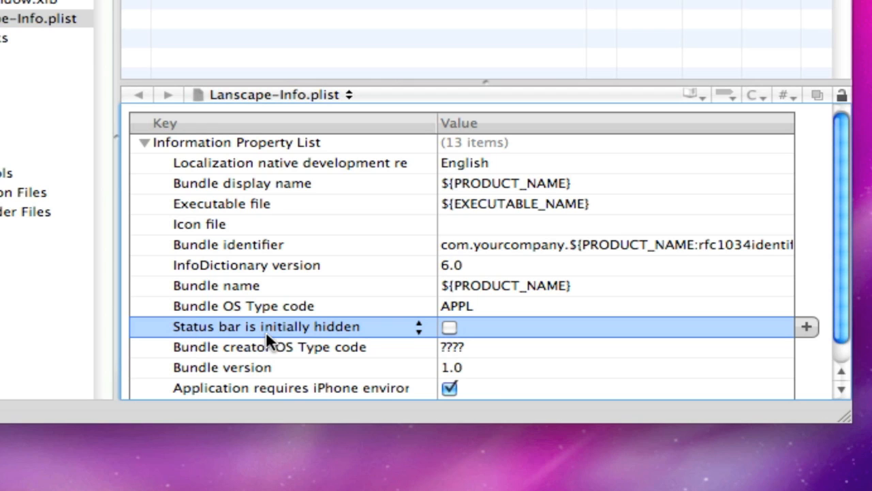
pyautogui.moveTo(452, 329)
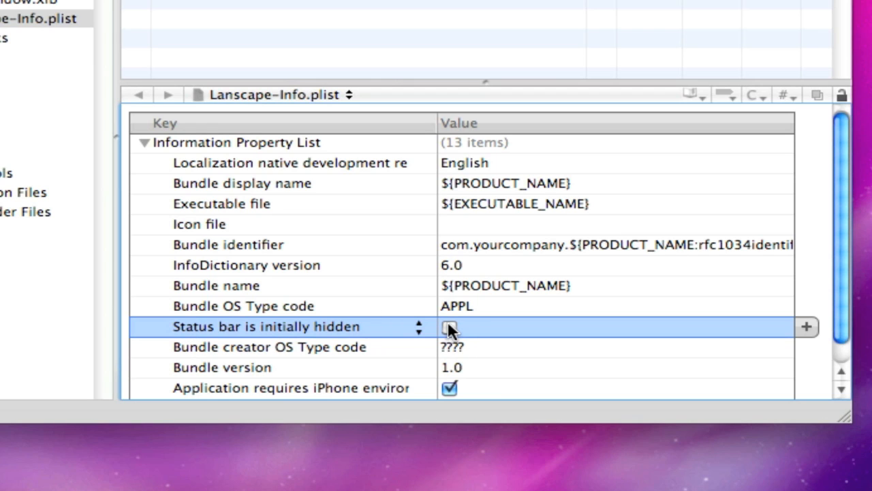
# Step: Tick the Status bar is initially hidden value so the status bar starts hidden
pyautogui.click(450, 327)
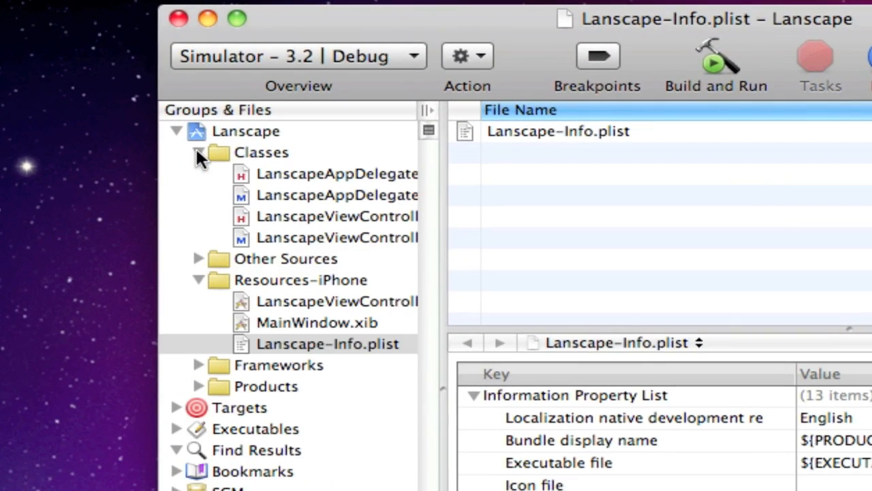
# Step: Show LanscapeViewController.m with its commented-out shouldAutorotateToInterfaceOrientation method
pyautogui.click(337, 238)
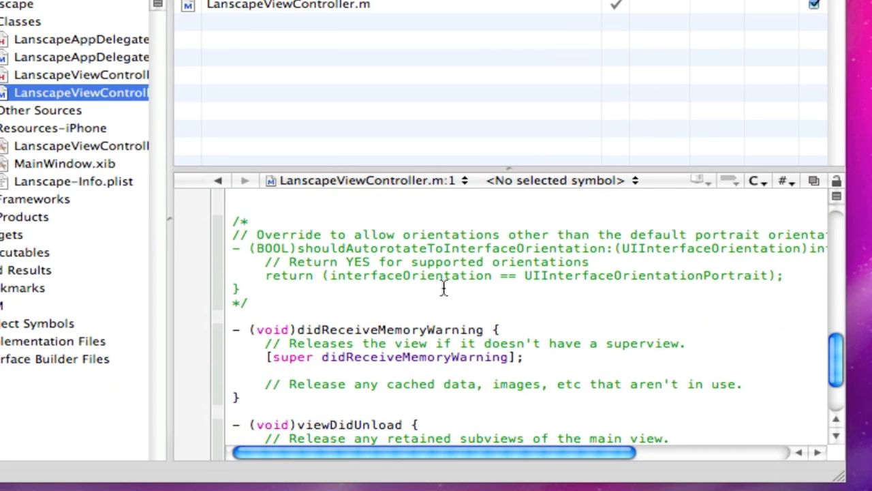
pyautogui.moveTo(831, 466)
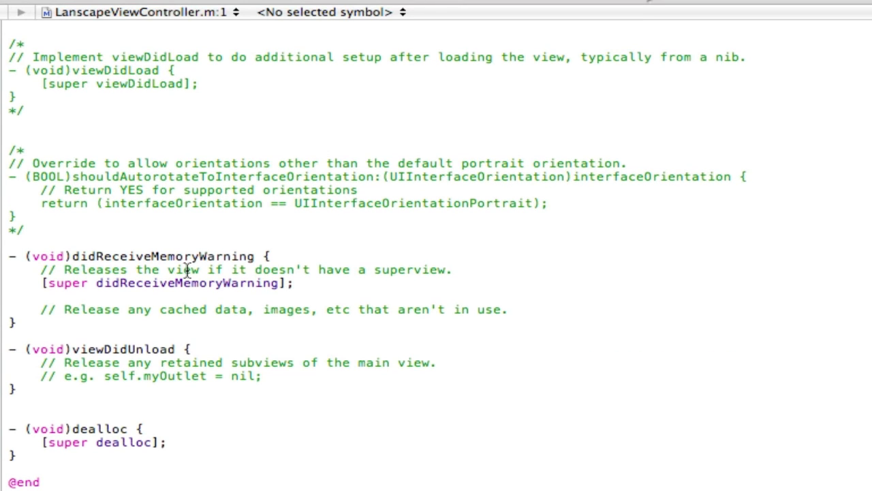
pyautogui.moveTo(431, 210)
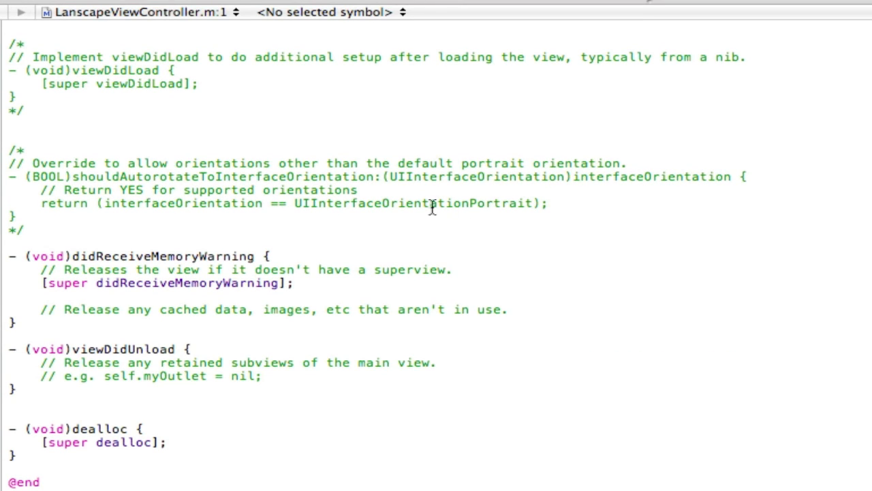
# Step: Uncomment shouldAutorotateToInterfaceOrientation and make it return LandscapeLeft only
pyautogui.click(25, 150)
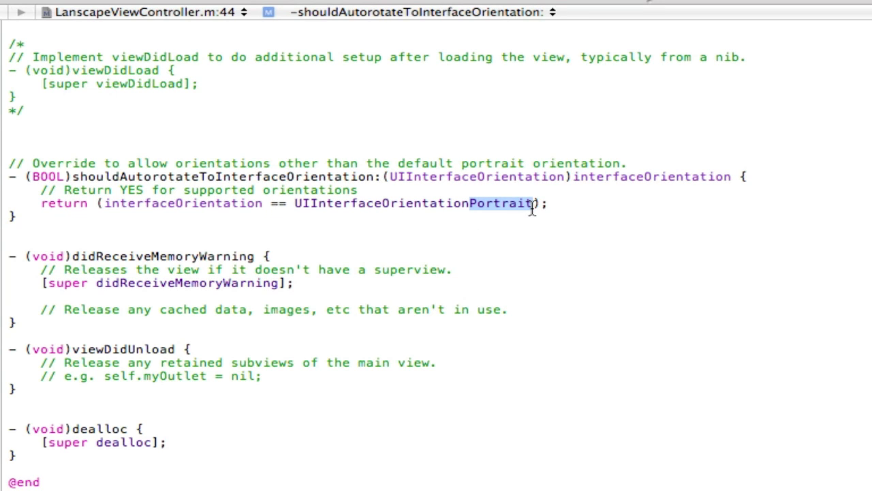
pyautogui.write('LandscapeLeft')
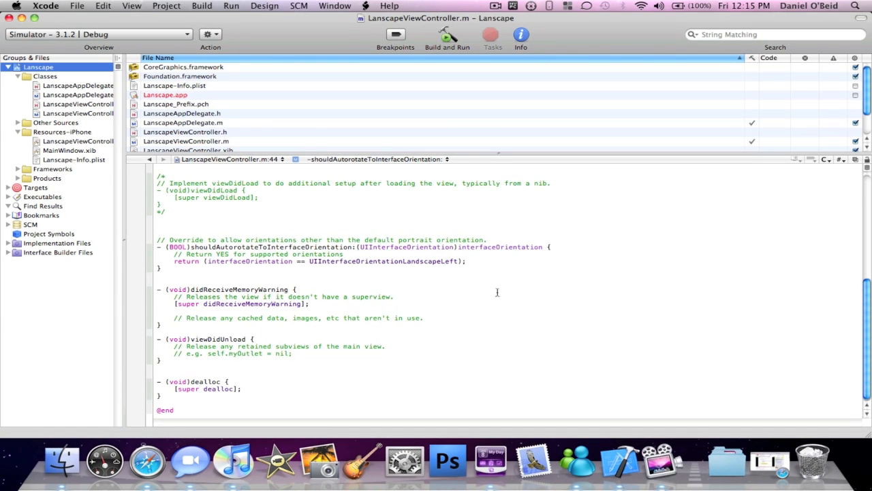
# Step: Build and run the app in the iPhone Simulator
pyautogui.click(447, 36)
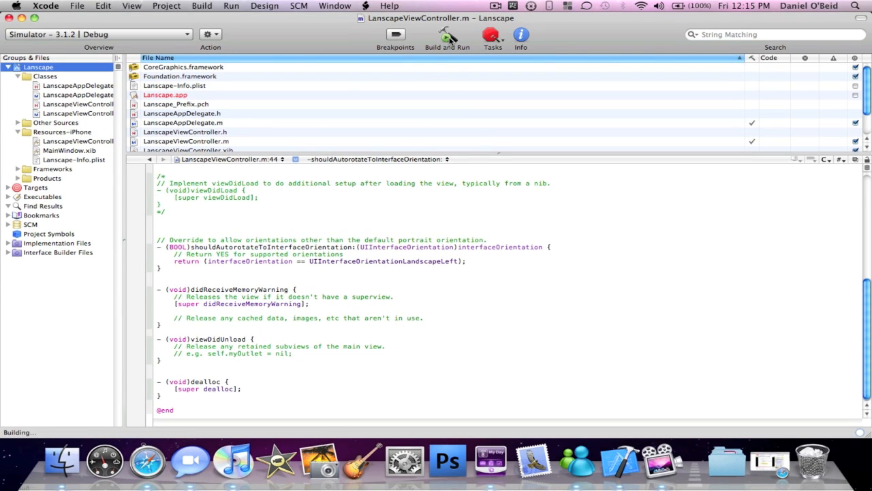
pyautogui.click(447, 36)
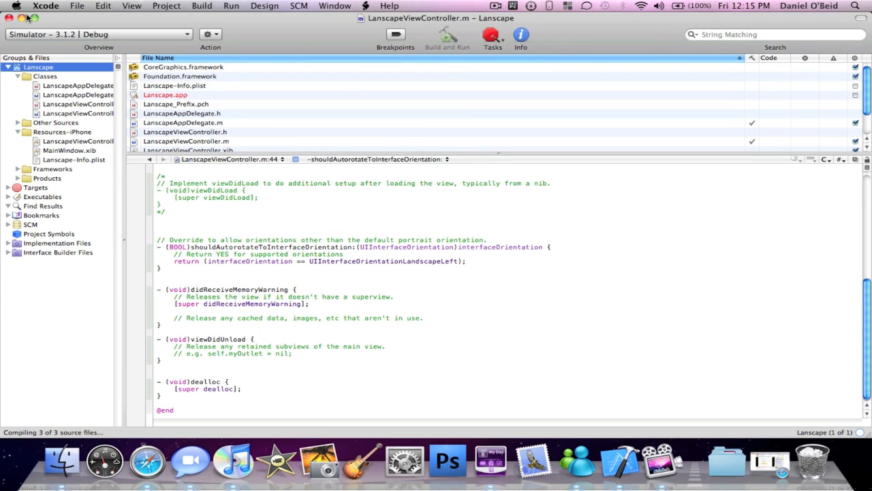
pyautogui.click(447, 36)
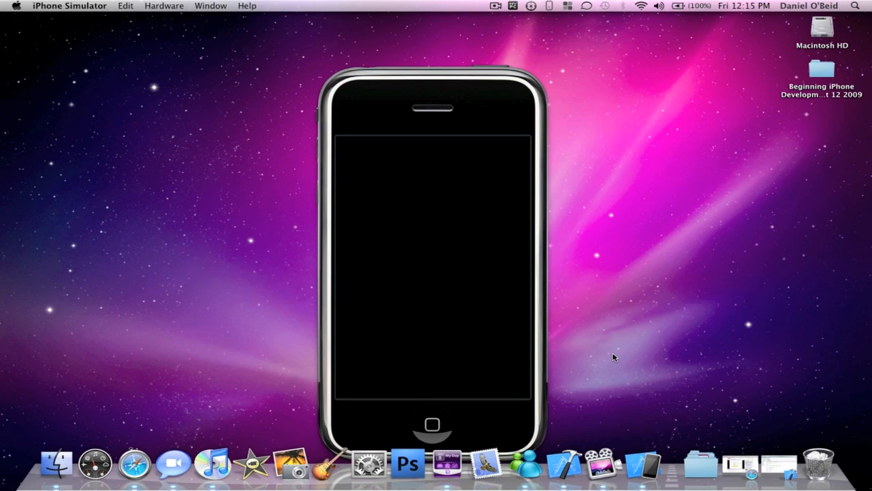